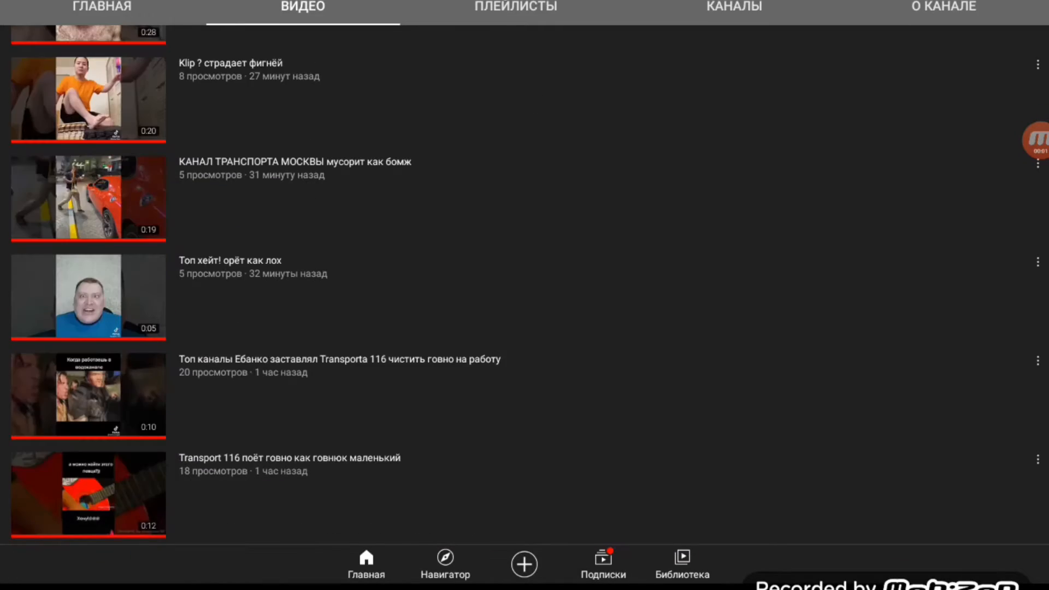
Open the channel's video about Ebanko and Transporta 116.
left_click(88, 495)
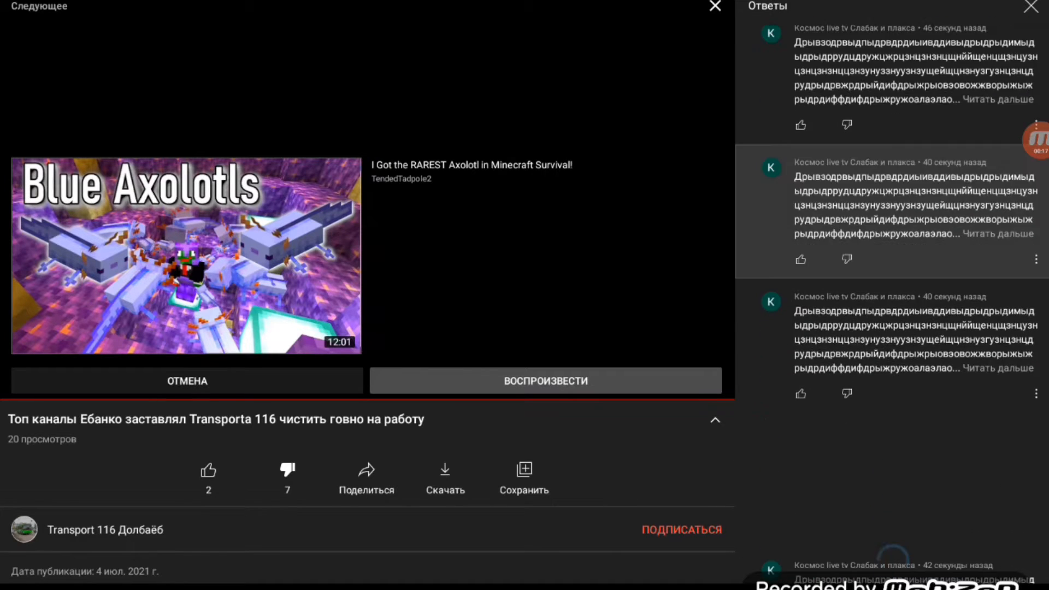
Scroll the replies panel and start another video from the same channel.
scroll("down", 3)
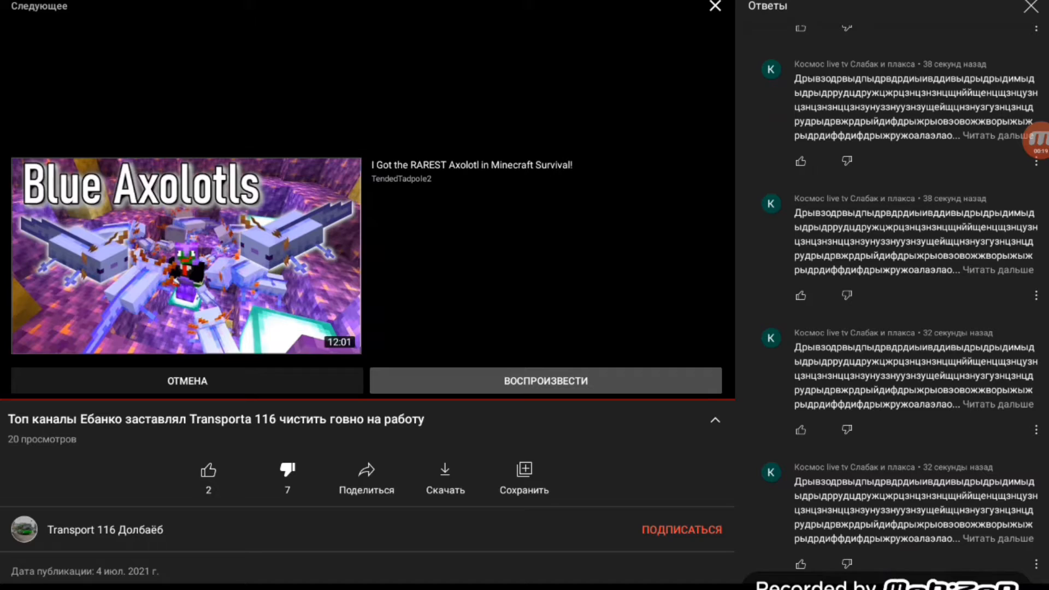
left_click(800, 563)
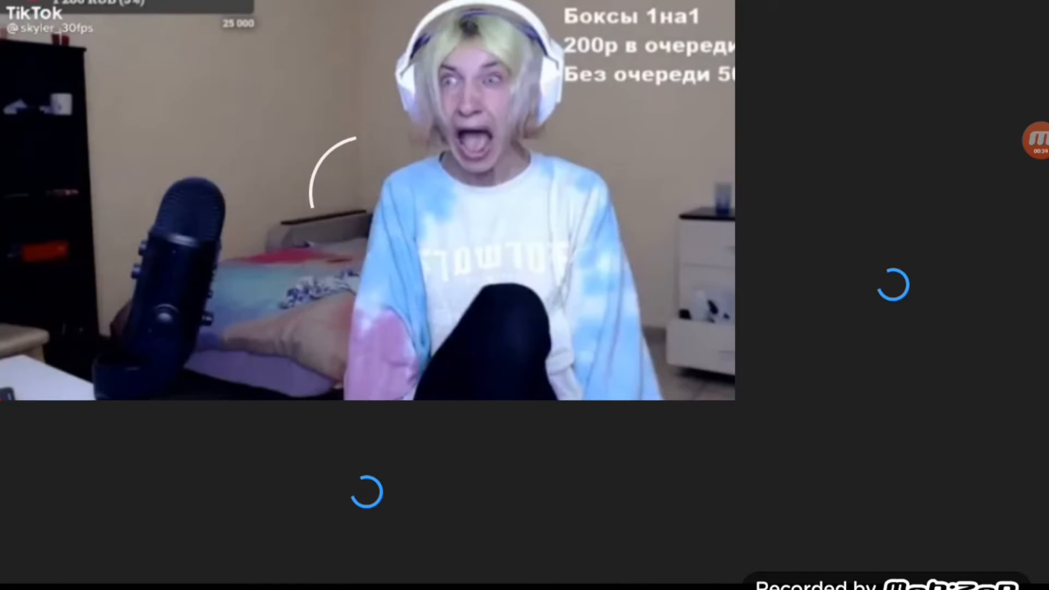
Dislike 'Топ хейт! ты фууууу' and 'Ганвест бьёт Transporta 116', then show playback controls.
left_click(286, 464)
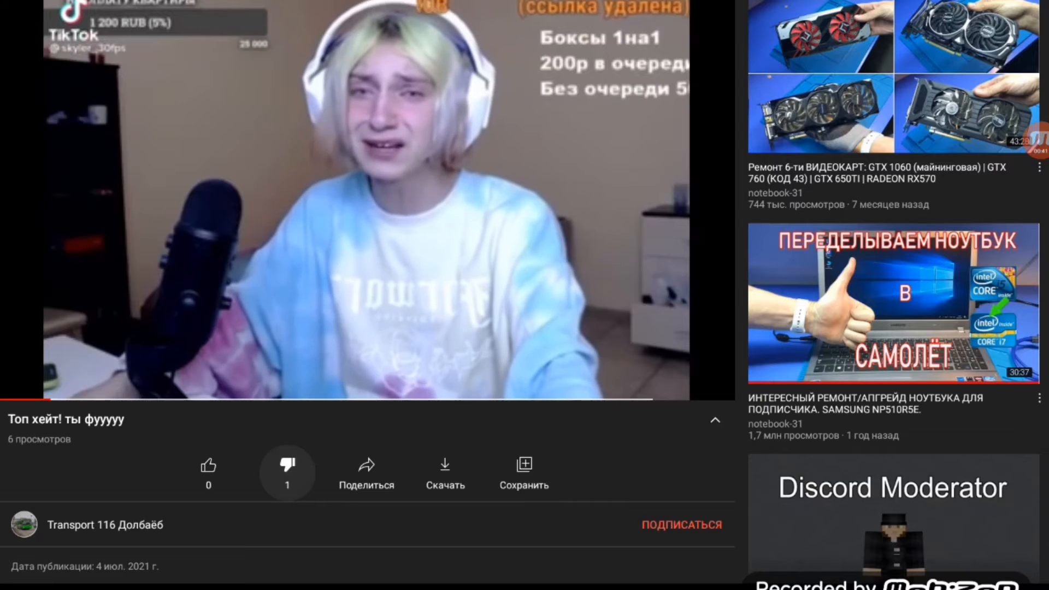
left_click(287, 465)
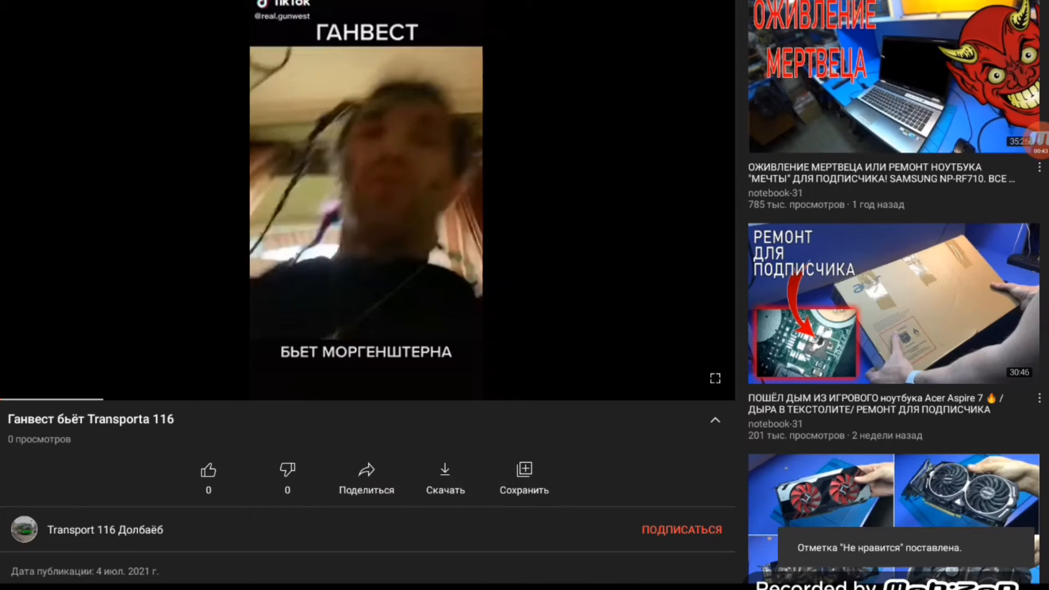
left_click(287, 469)
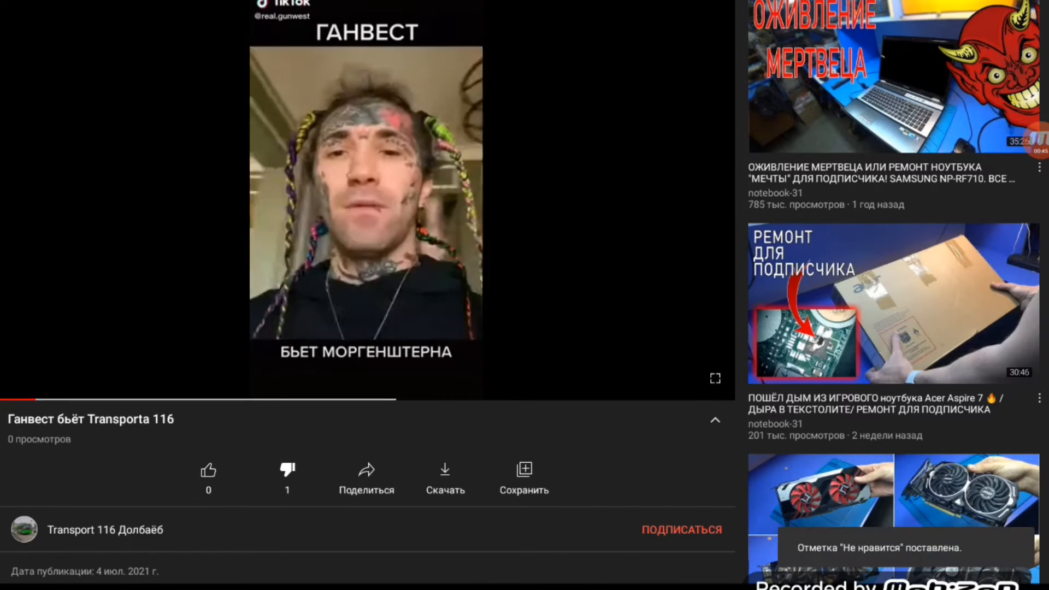
left_click(366, 194)
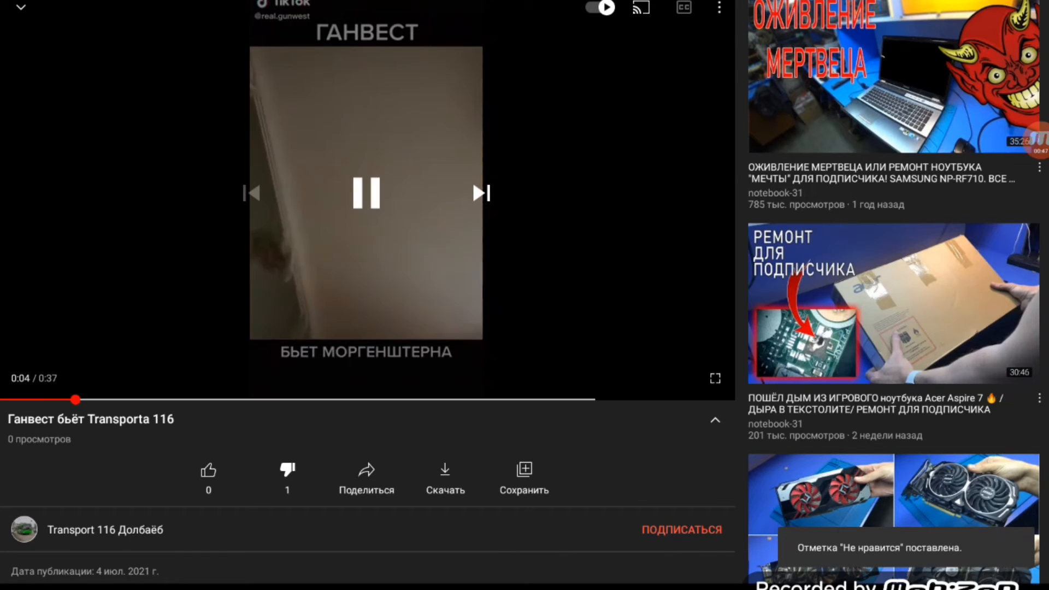